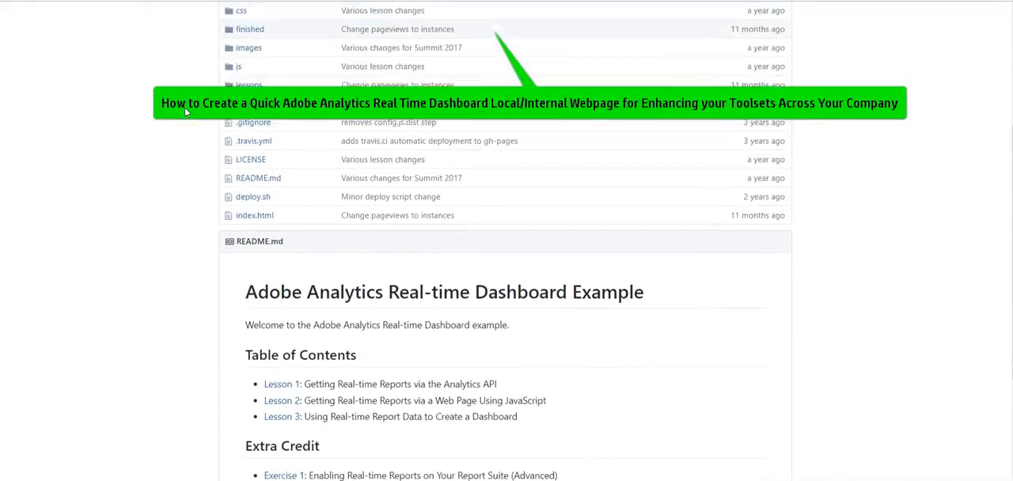
Open Lesson 1 from the README and read its real-time Analytics API report steps.
scroll(up, 3)
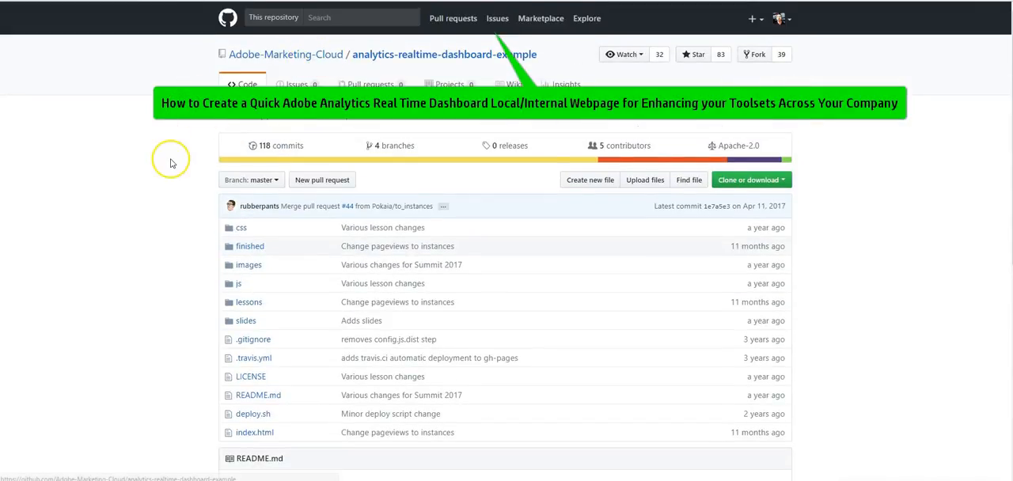
scroll(down, 3)
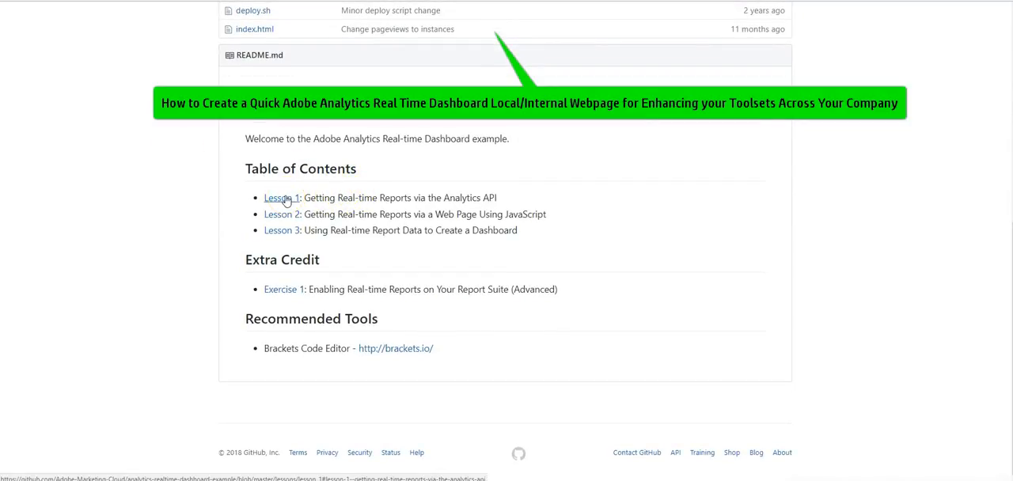
click(281, 197)
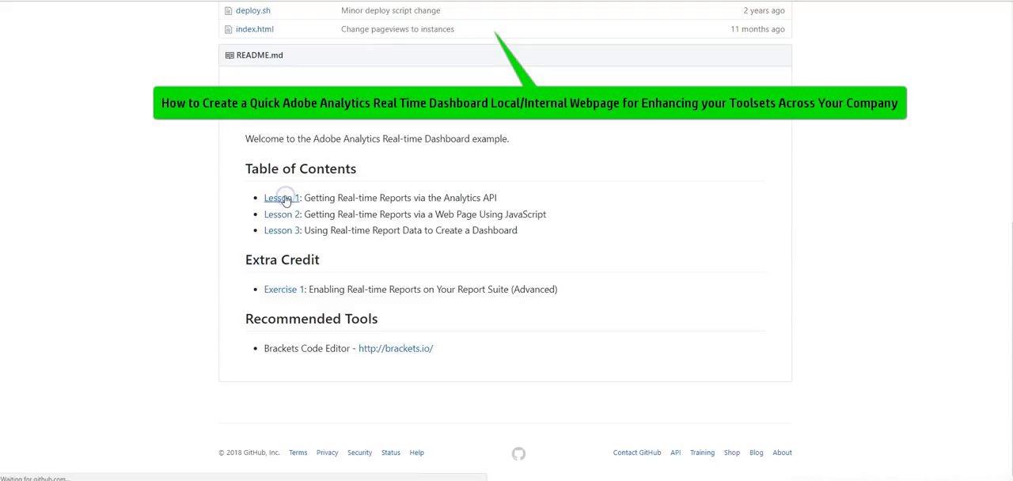
click(281, 198)
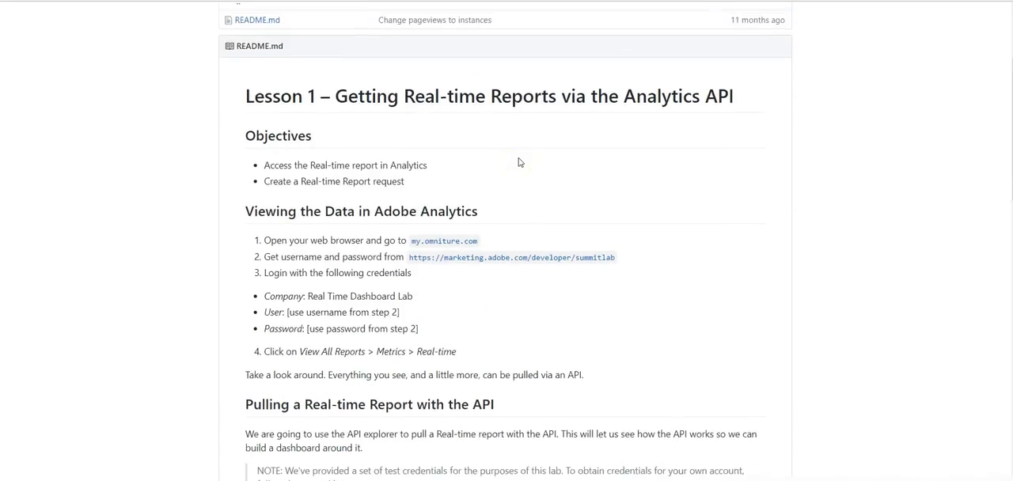
scroll(down, 3)
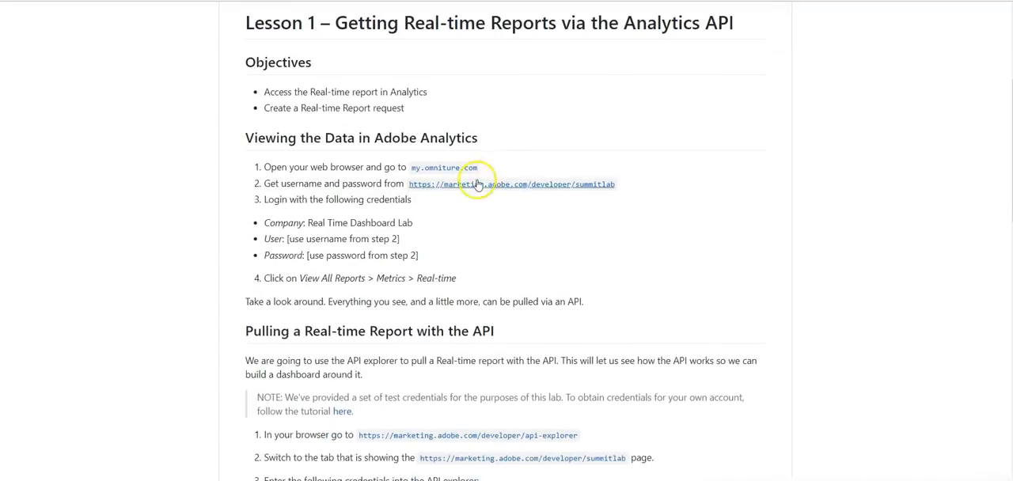
scroll(down, 3)
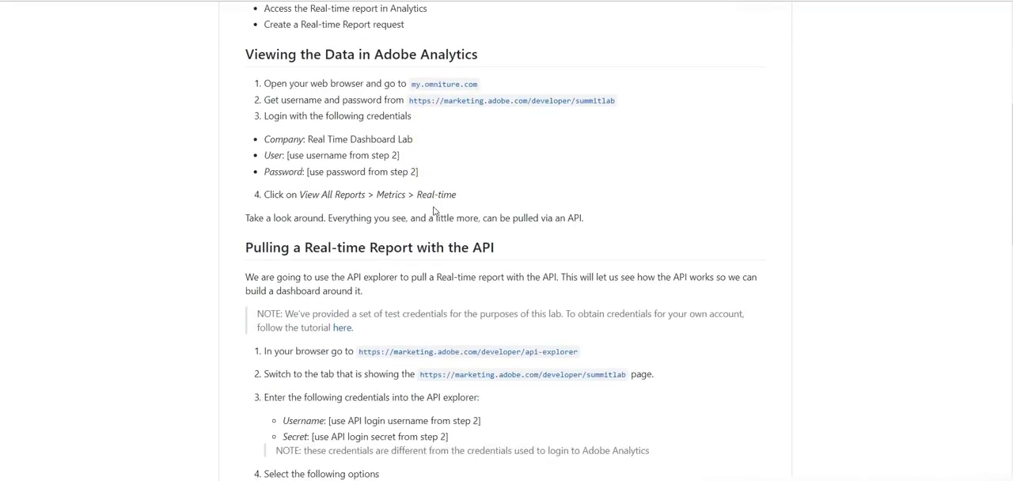
scroll(down, 3)
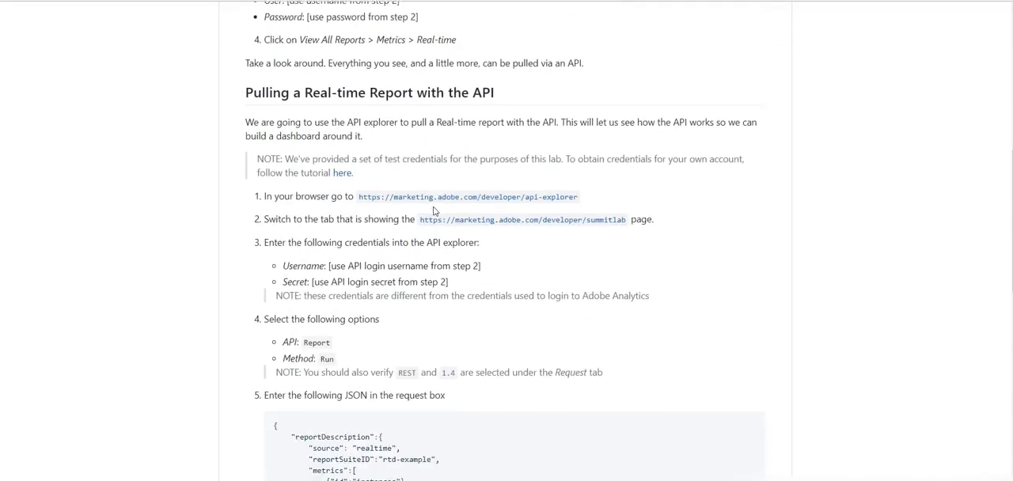
scroll(down, 3)
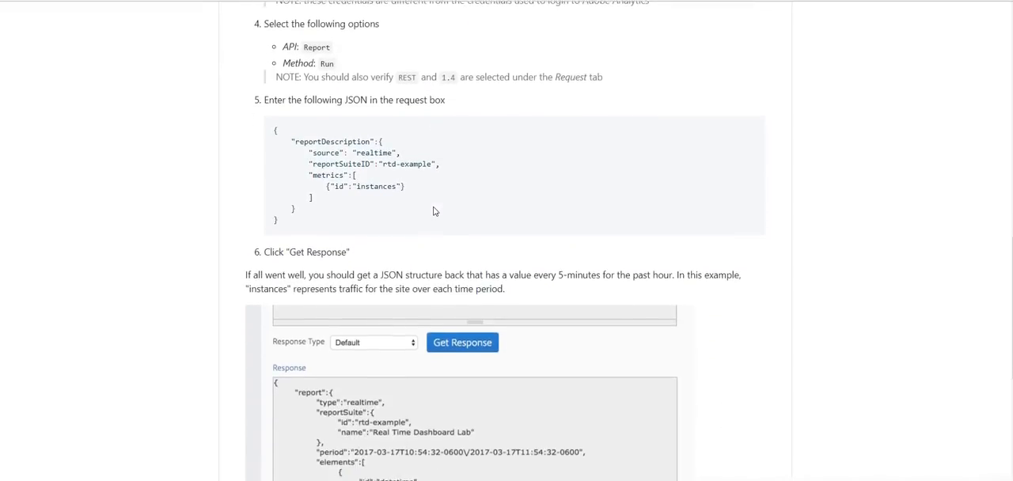
scroll(up, 3)
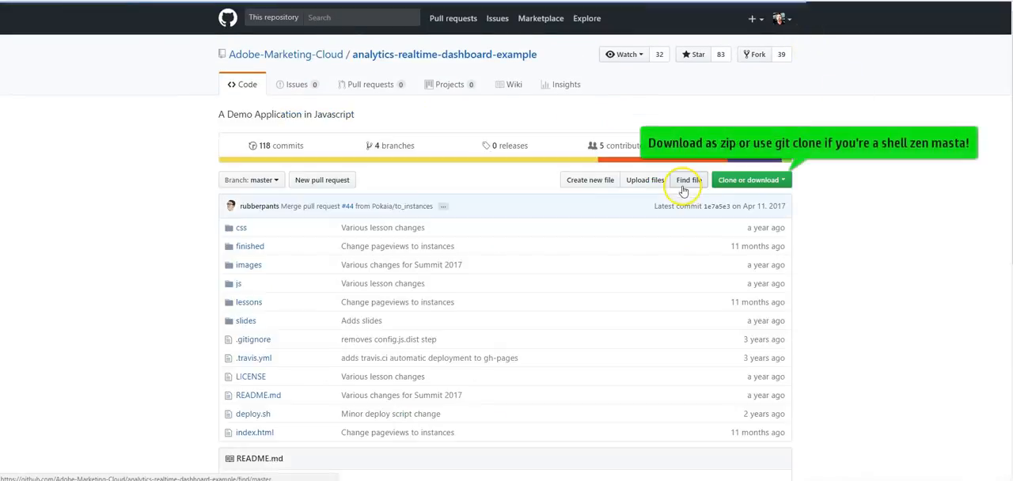
mouse_move(752, 179)
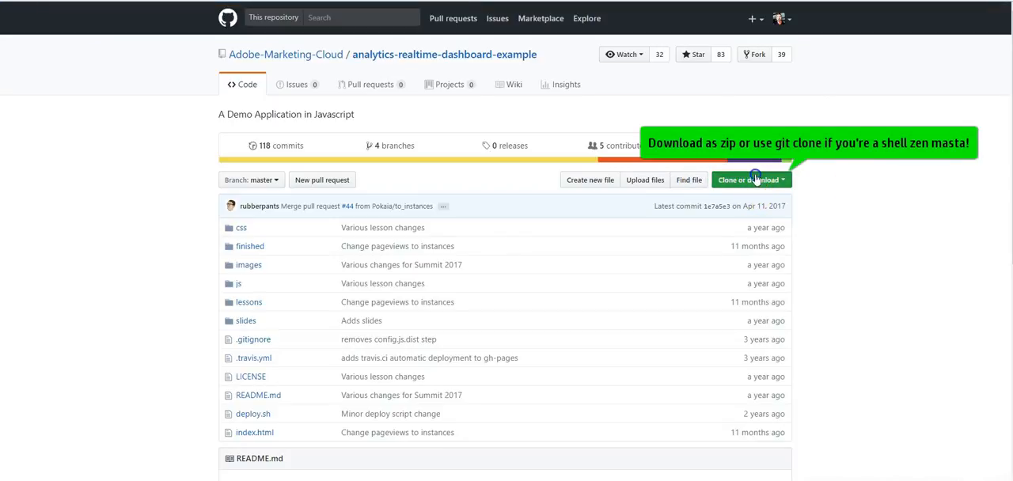
Download the repository as a ZIP from the Clone or download menu.
click(747, 180)
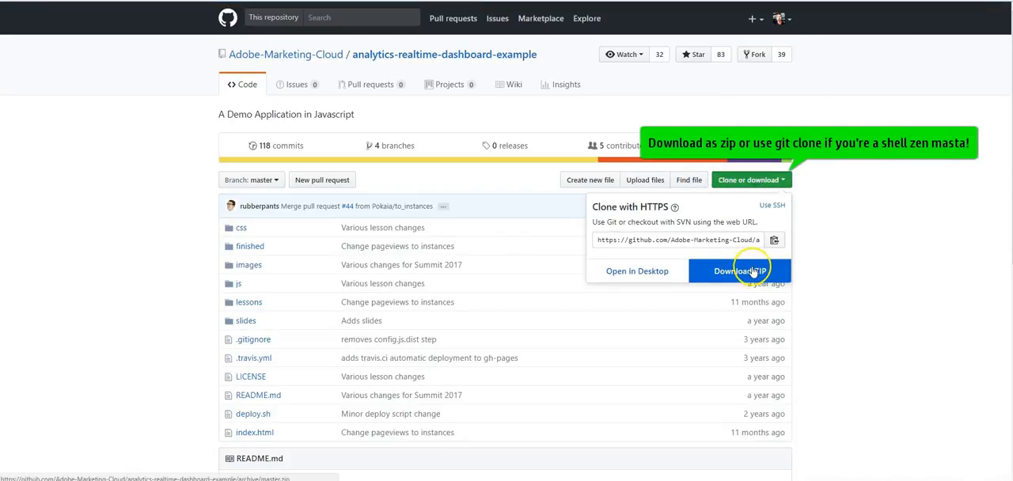
click(739, 270)
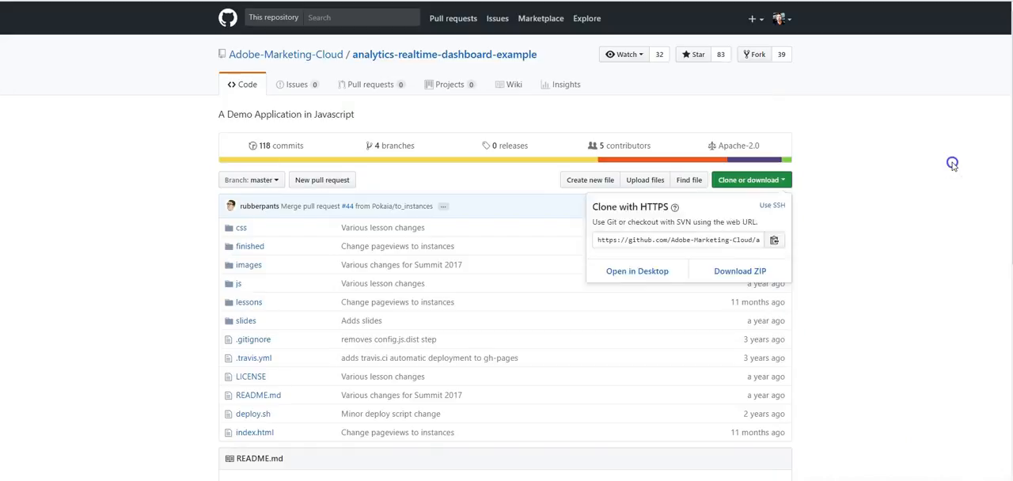
Reopen Lesson 1 and scroll to 'Pulling a Real-time Report with the API'.
scroll(down, 3)
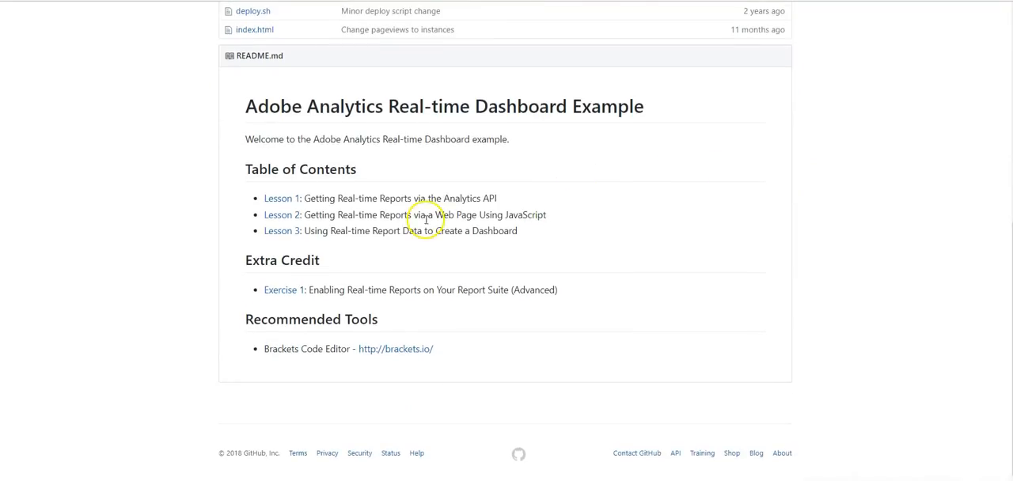
click(281, 198)
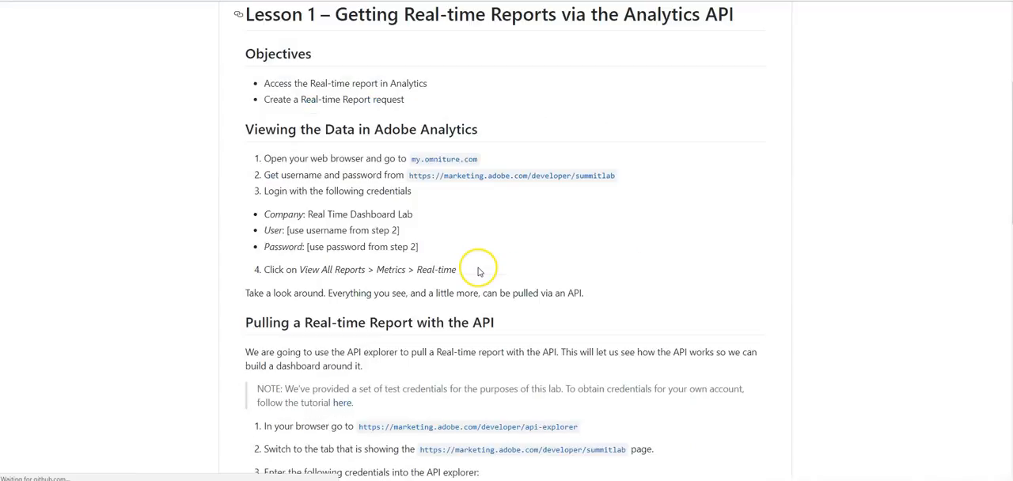
scroll(down, 3)
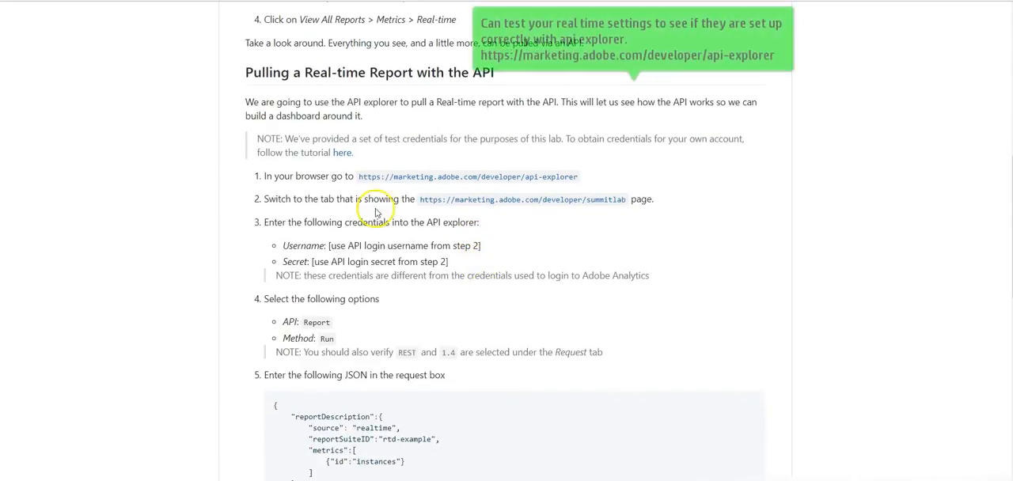
scroll(down, 3)
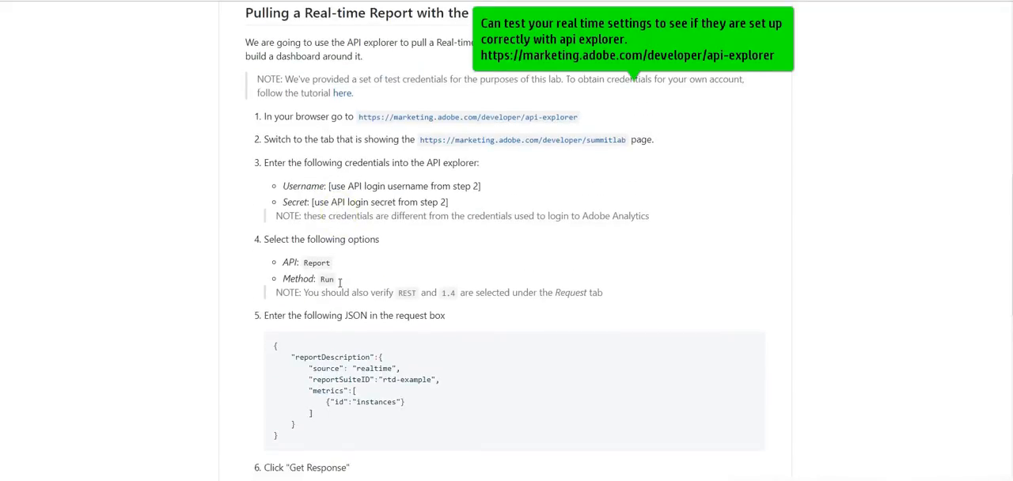
scroll(down, 3)
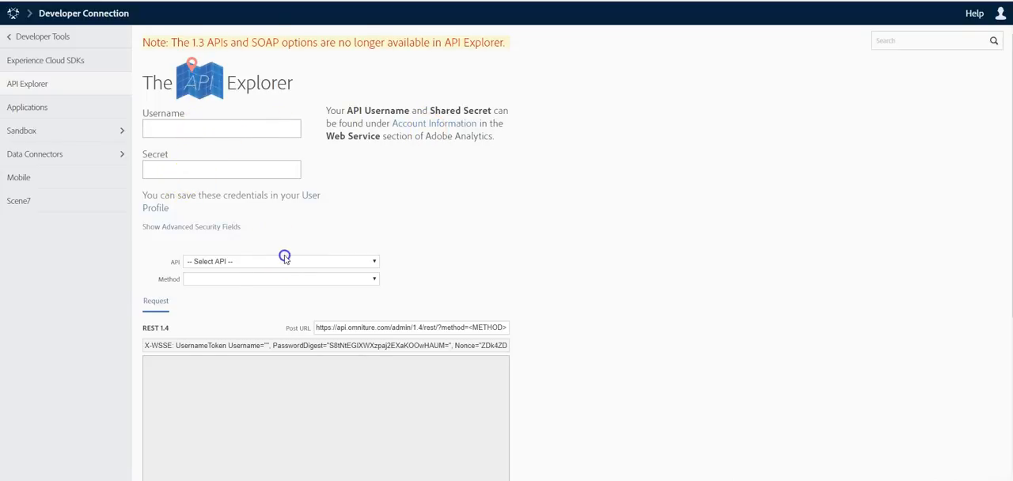
Select the Report API and the Run method in API Explorer.
click(281, 261)
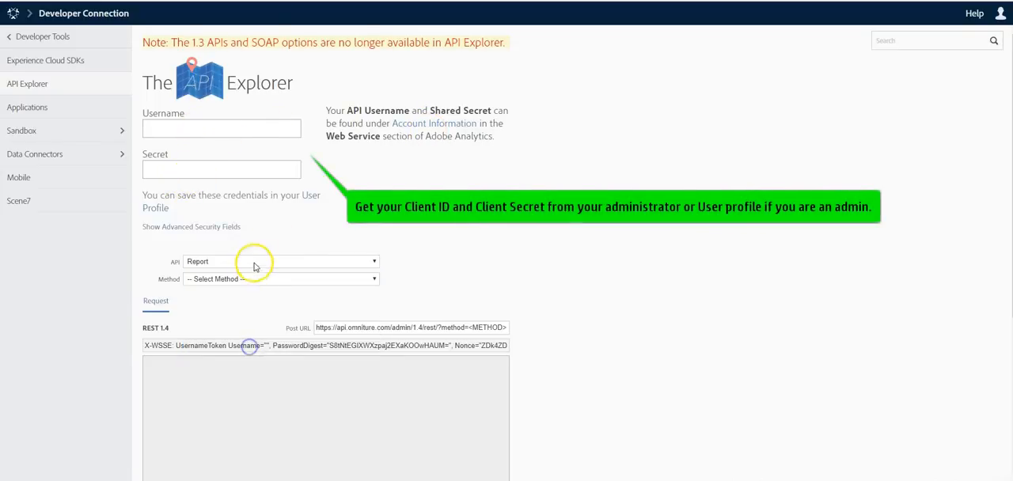
click(281, 278)
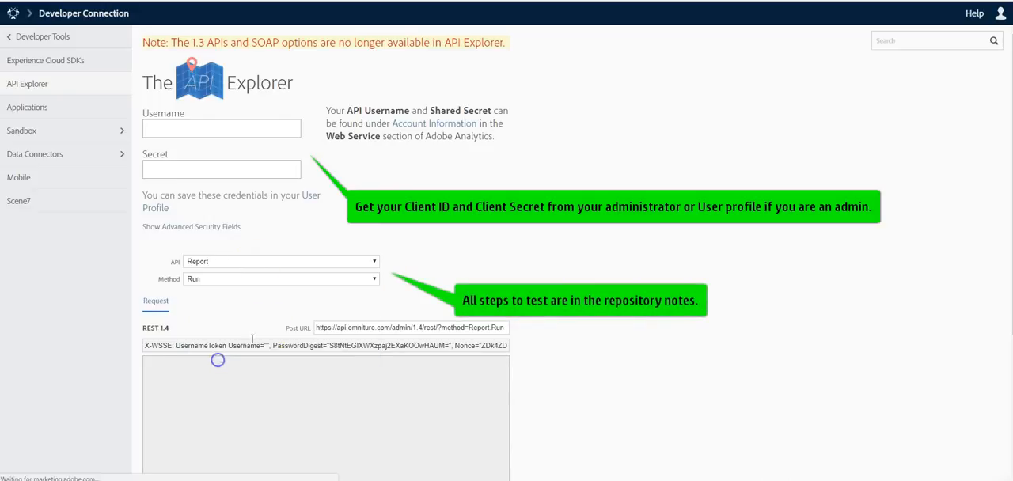
scroll(down, 3)
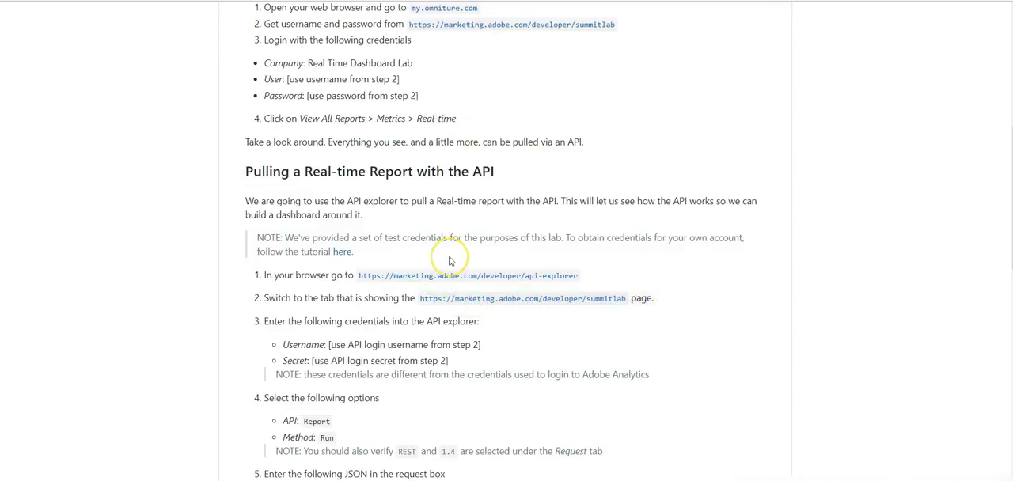
Read the sample response and Further Reading down to the Lesson 2 link.
scroll(down, 3)
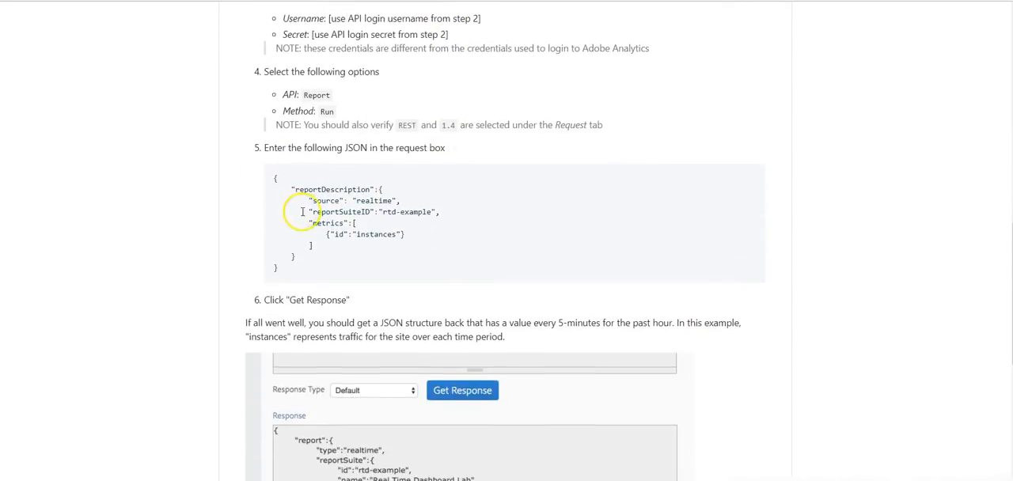
scroll(down, 3)
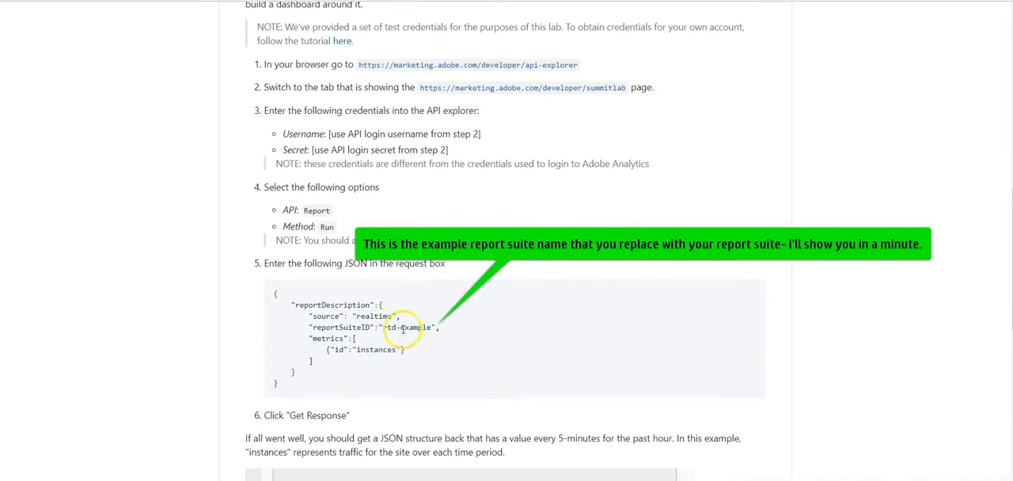
scroll(down, 3)
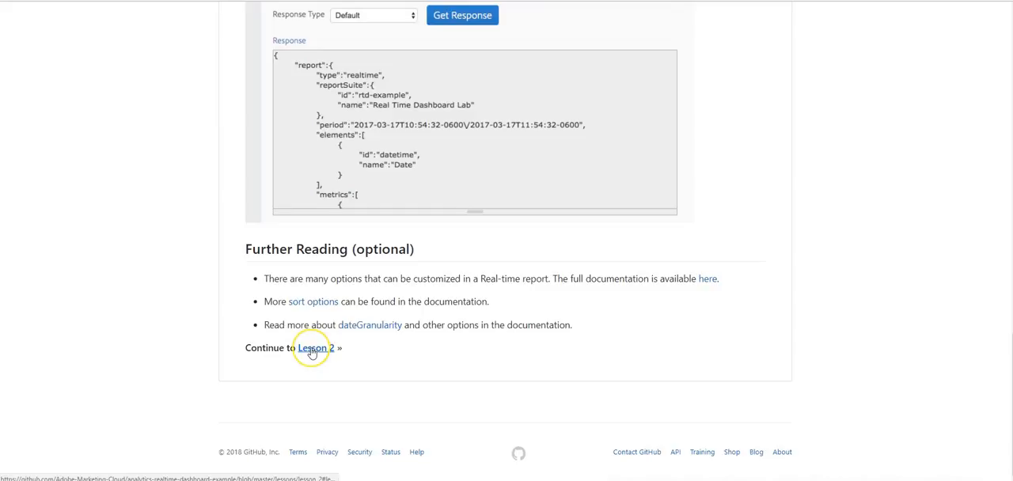
Read Lesson 2 on real-time reports in a JavaScript page, then continue to Lesson 3.
click(315, 348)
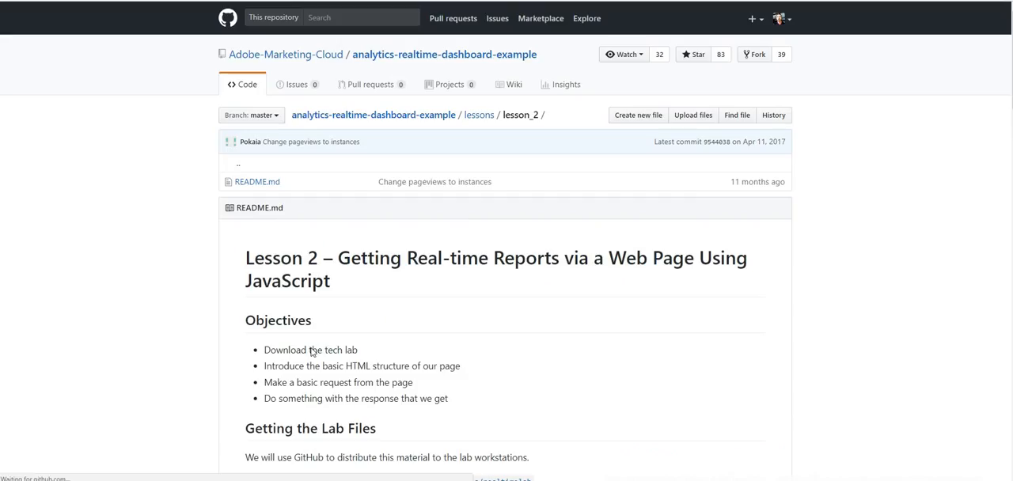
scroll(down, 3)
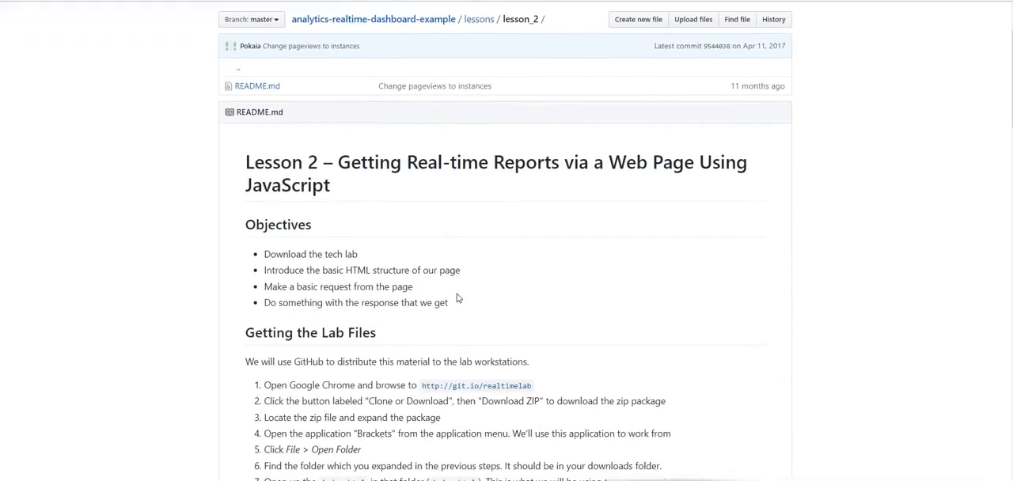
scroll(down, 3)
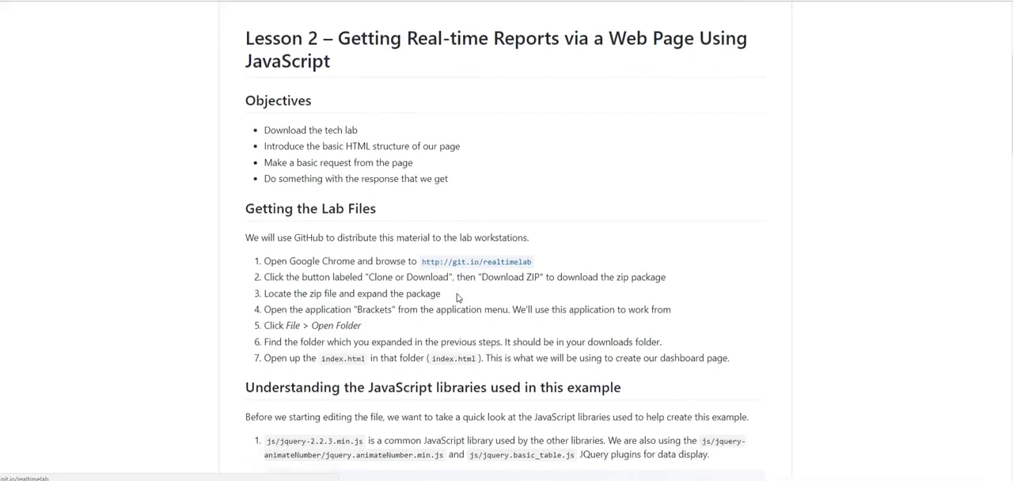
scroll(down, 3)
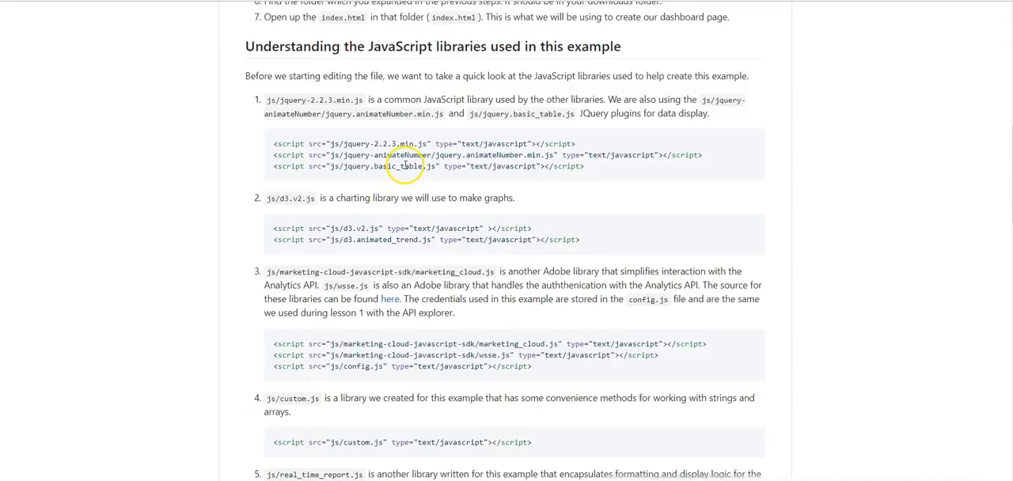
scroll(down, 3)
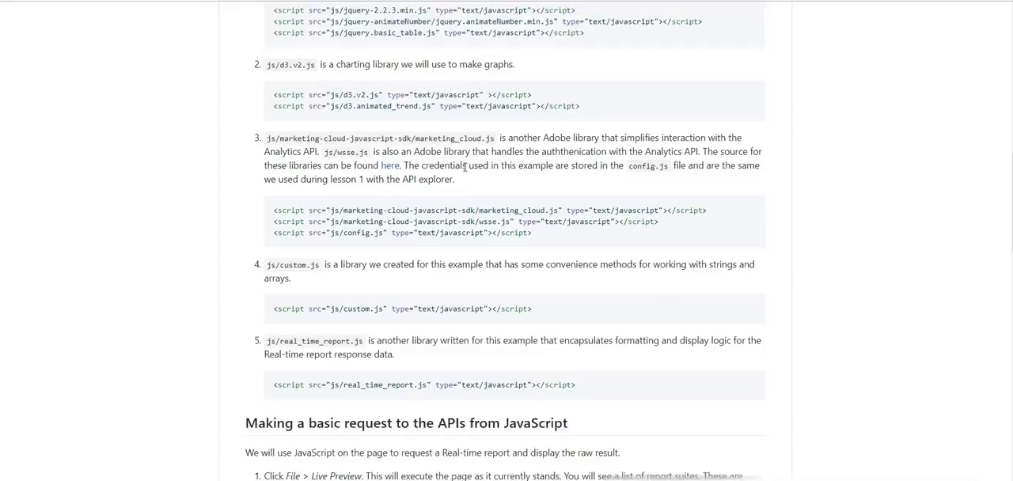
scroll(down, 3)
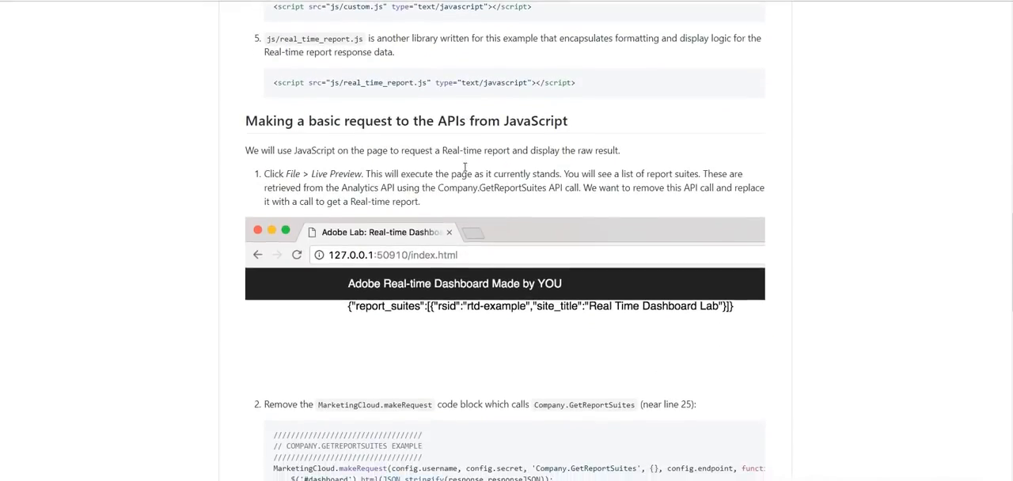
scroll(down, 3)
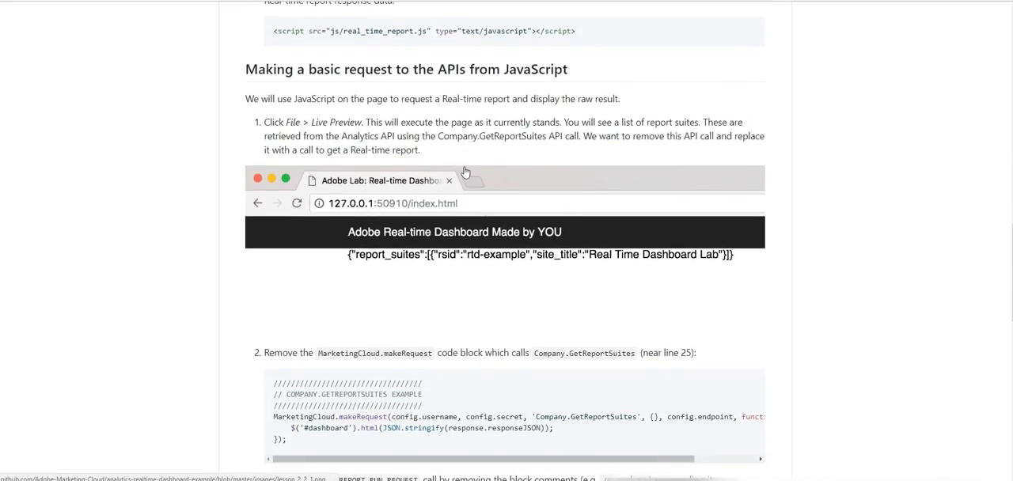
mouse_move(466, 172)
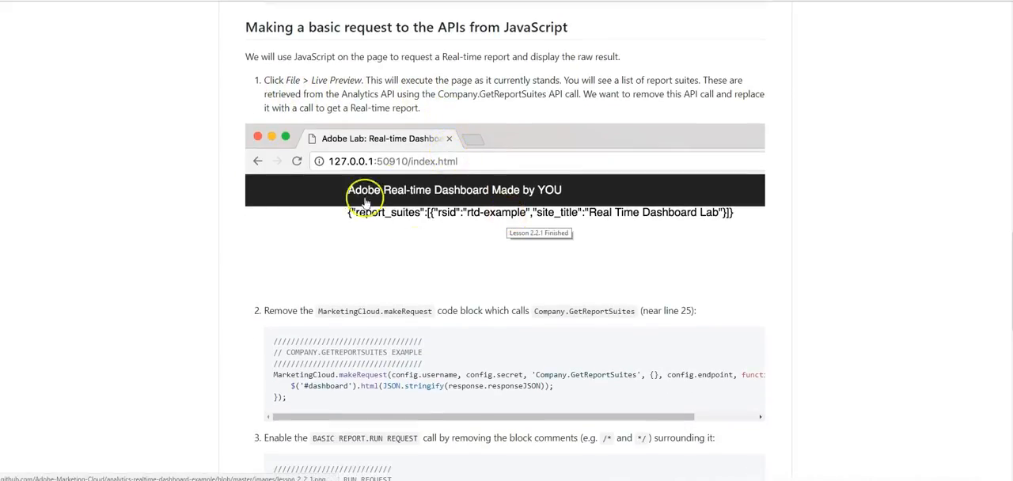
scroll(down, 3)
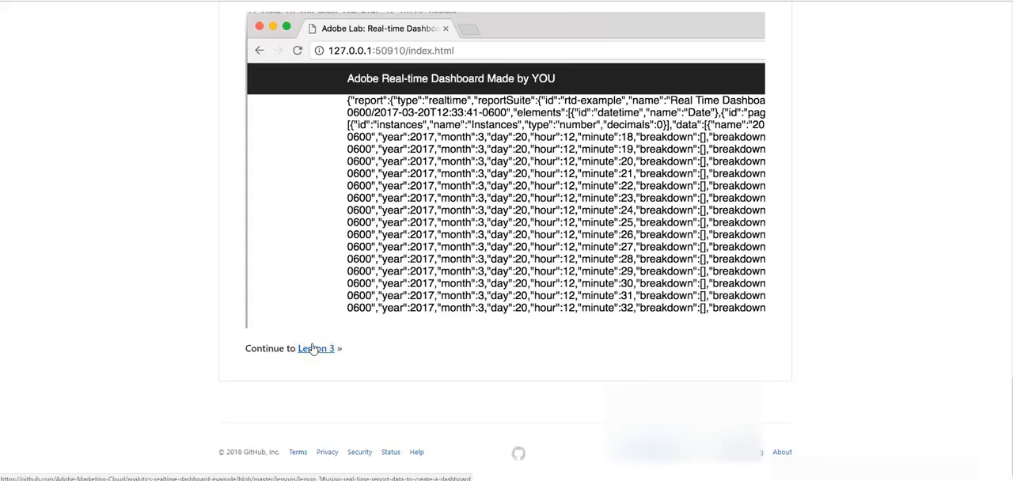
click(316, 348)
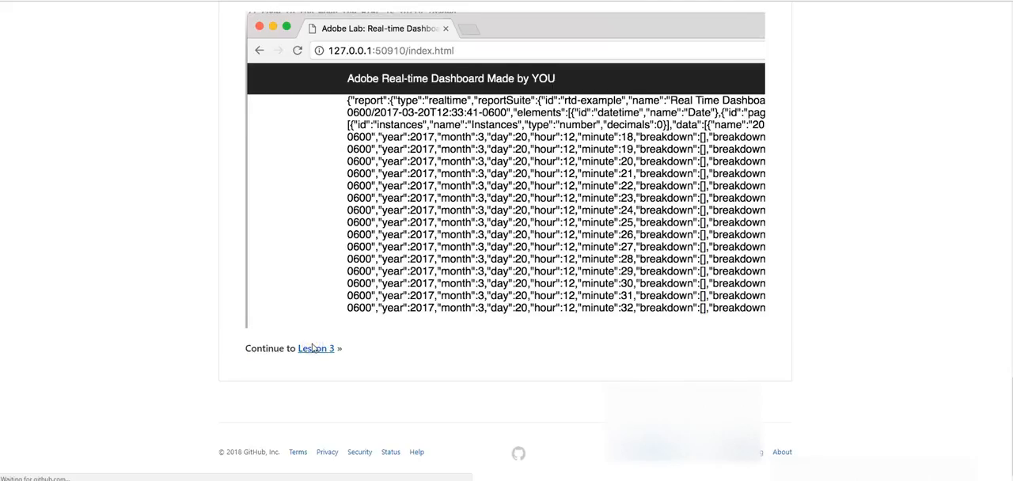
Scroll Lesson 3 to the 'Put the data in a table' section and its code.
click(316, 348)
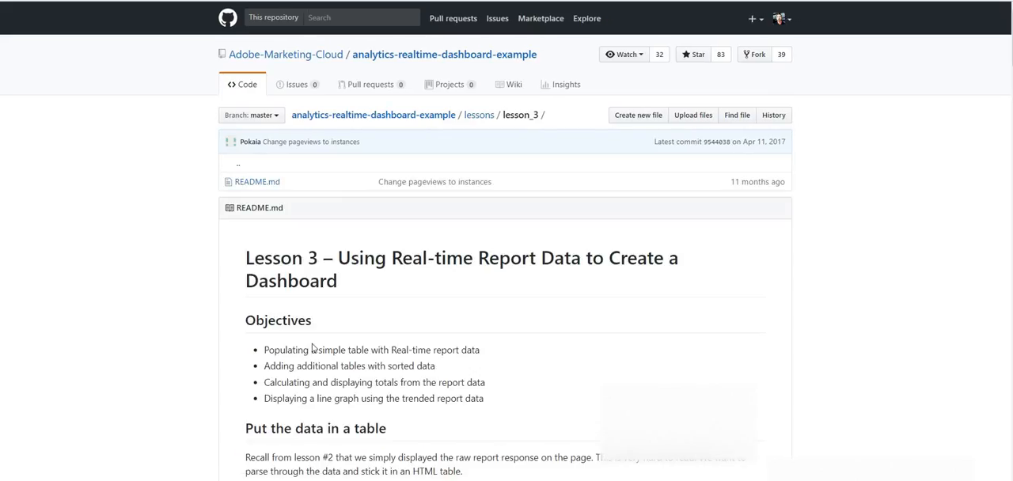
mouse_move(577, 241)
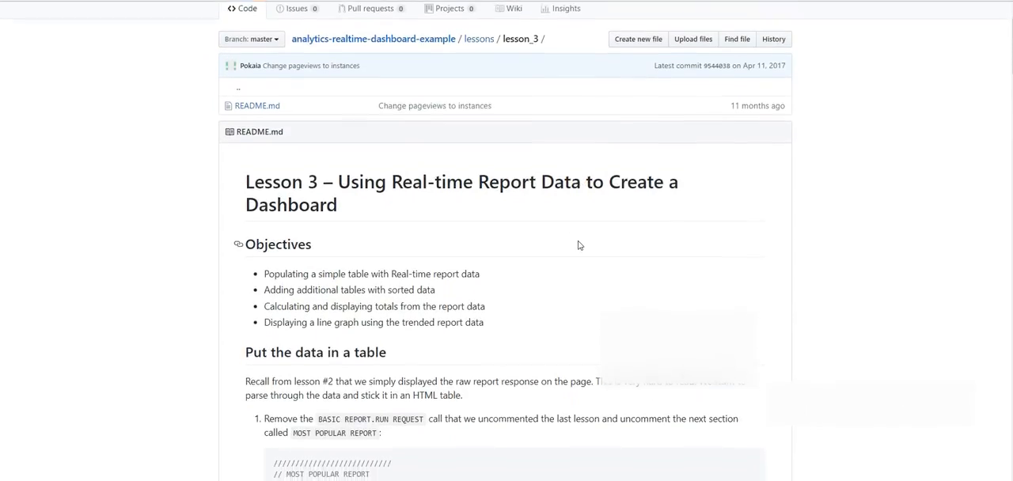
scroll(down, 3)
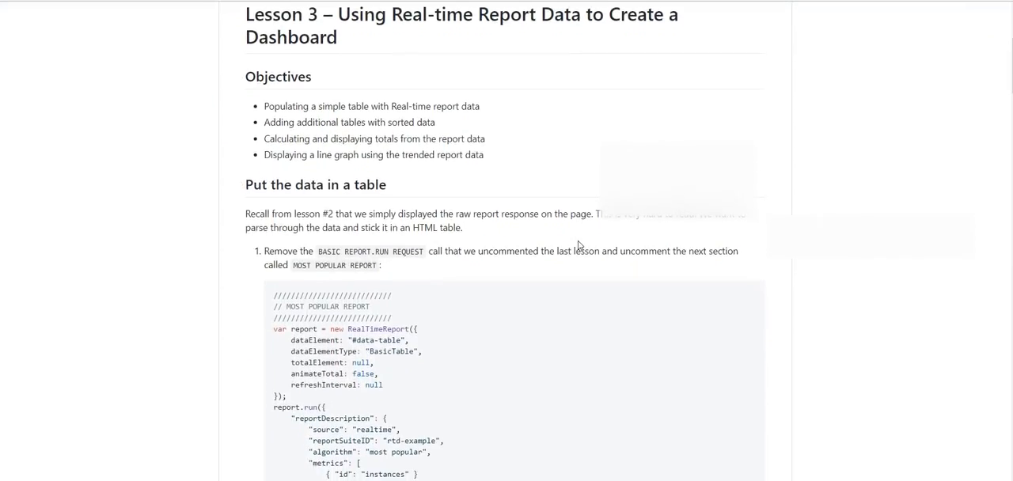
scroll(down, 3)
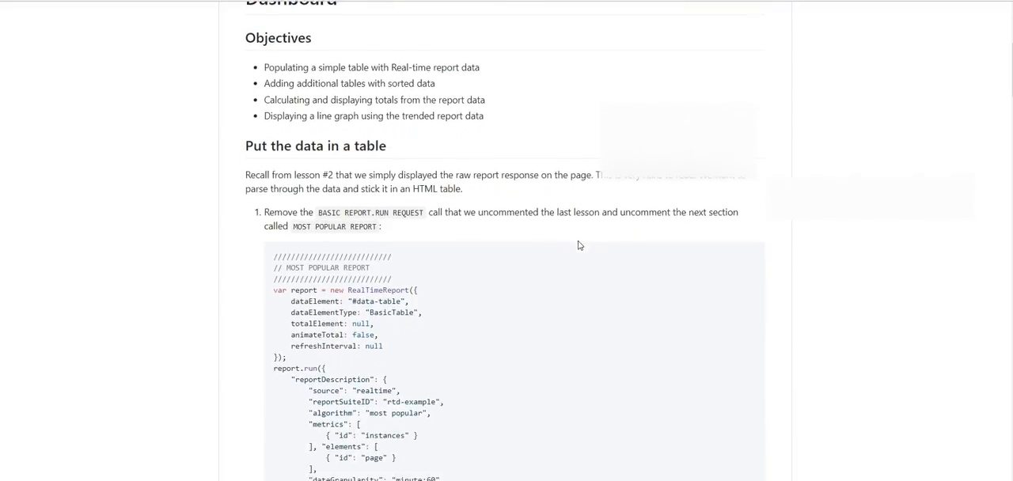
scroll(down, 3)
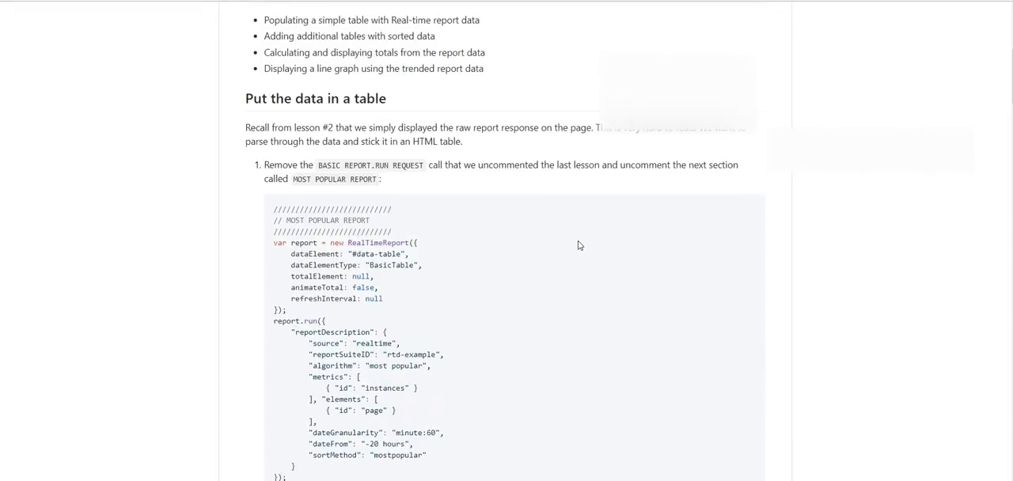
scroll(down, 3)
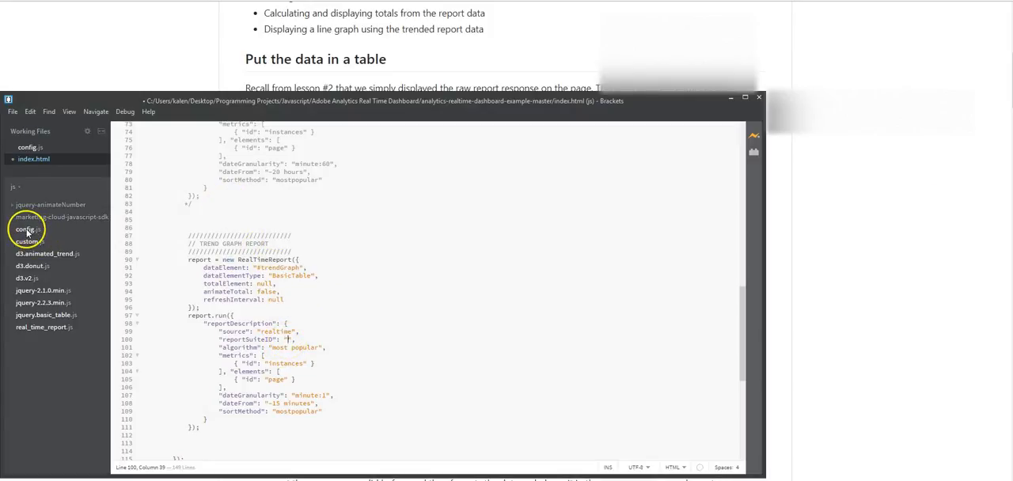
click(28, 230)
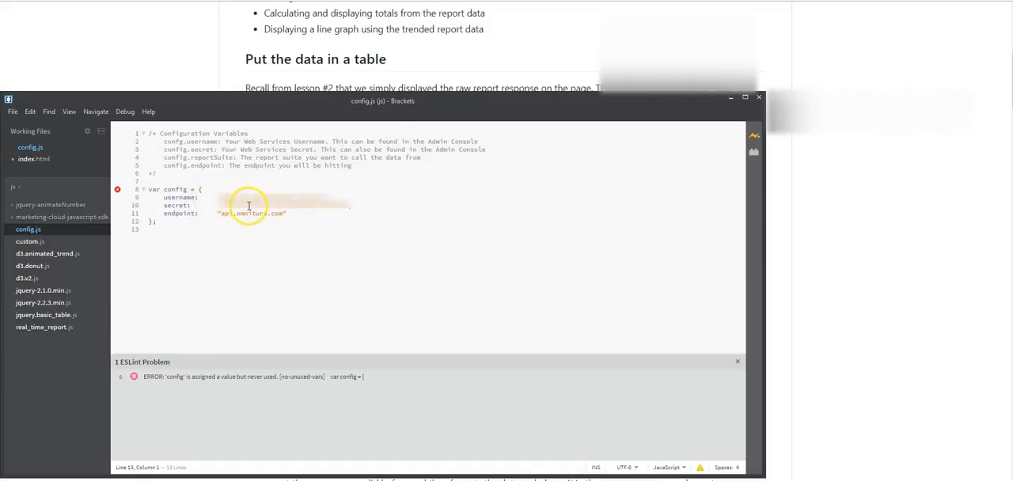
mouse_move(53, 173)
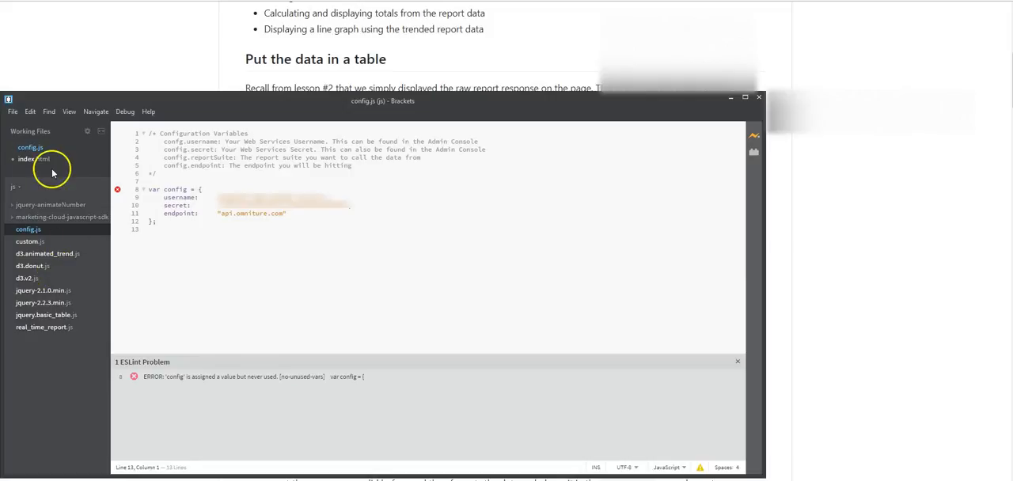
click(33, 159)
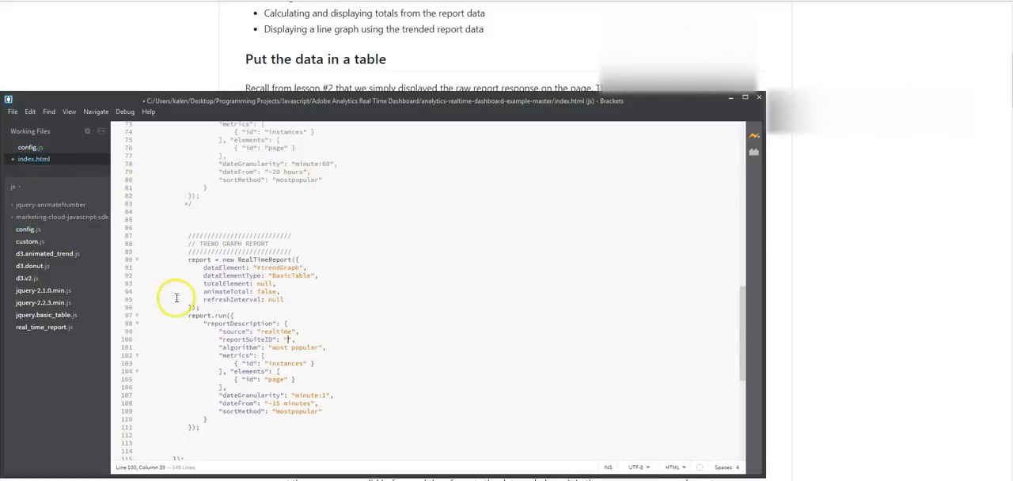
mouse_move(274, 192)
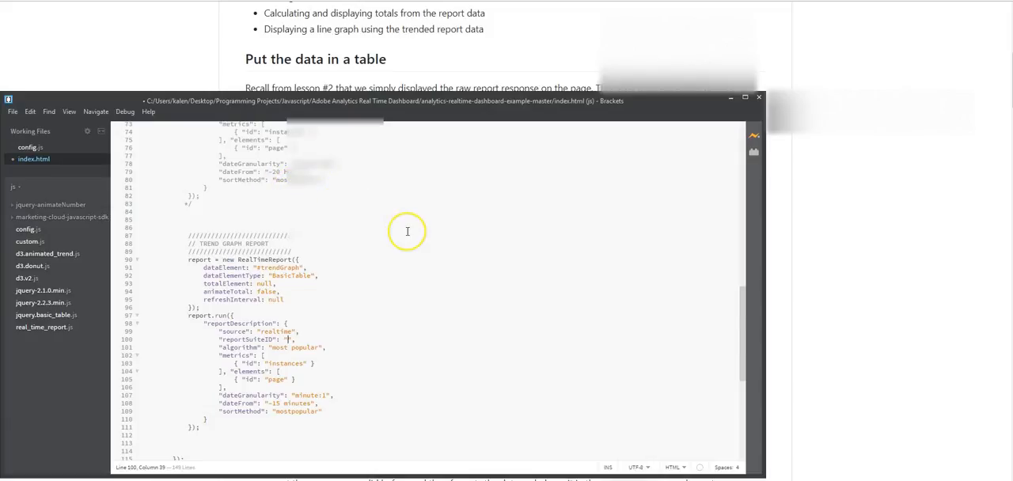
scroll(down, 3)
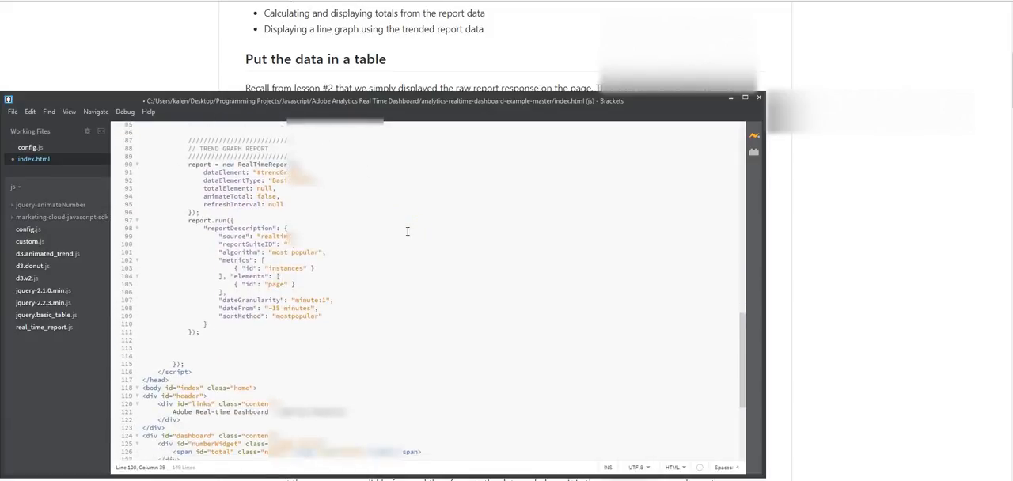
scroll(down, 3)
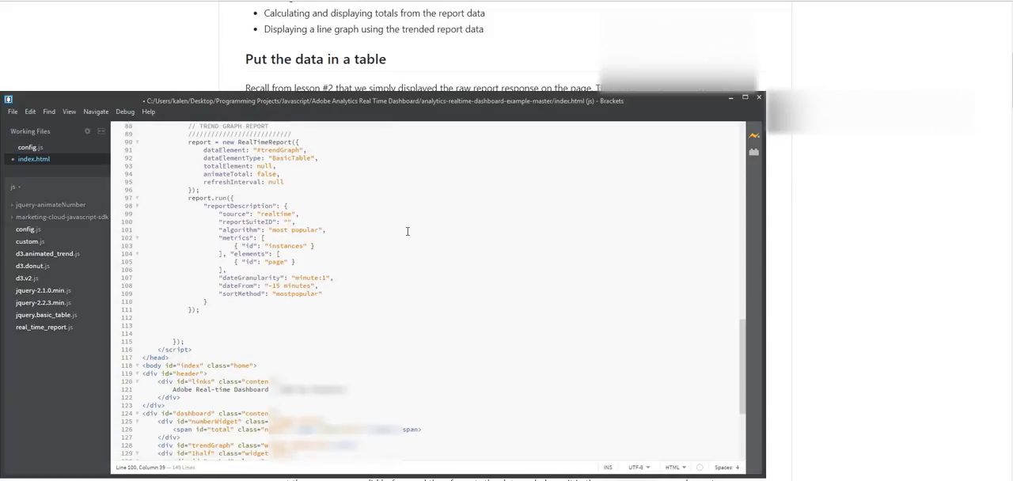